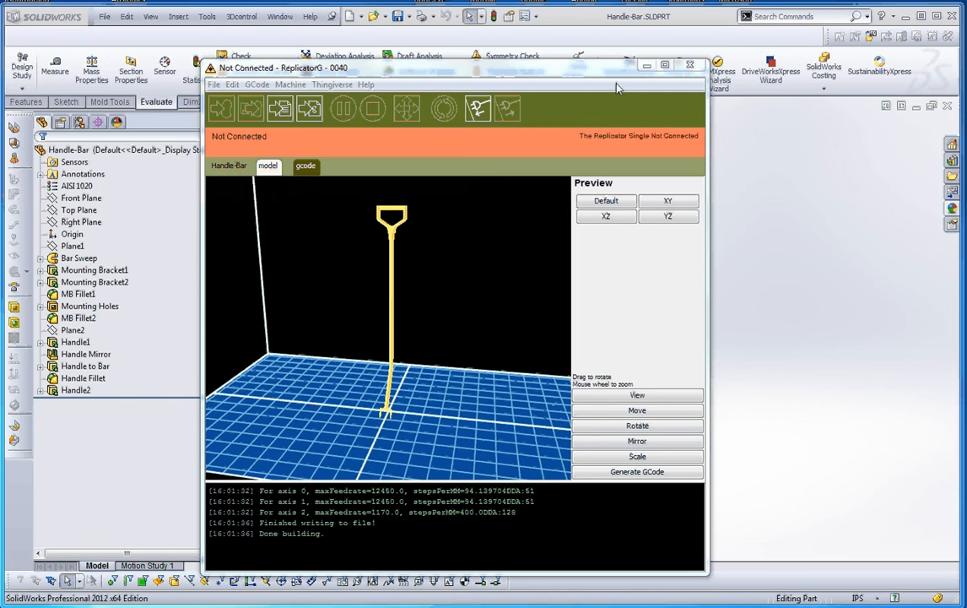
mouse_move(280, 108)
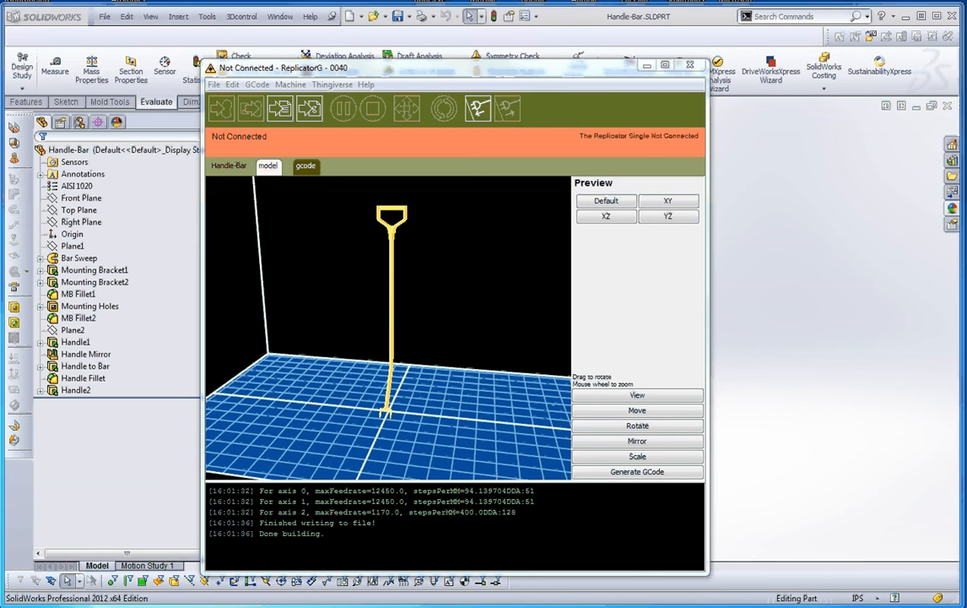
mouse_move(335, 356)
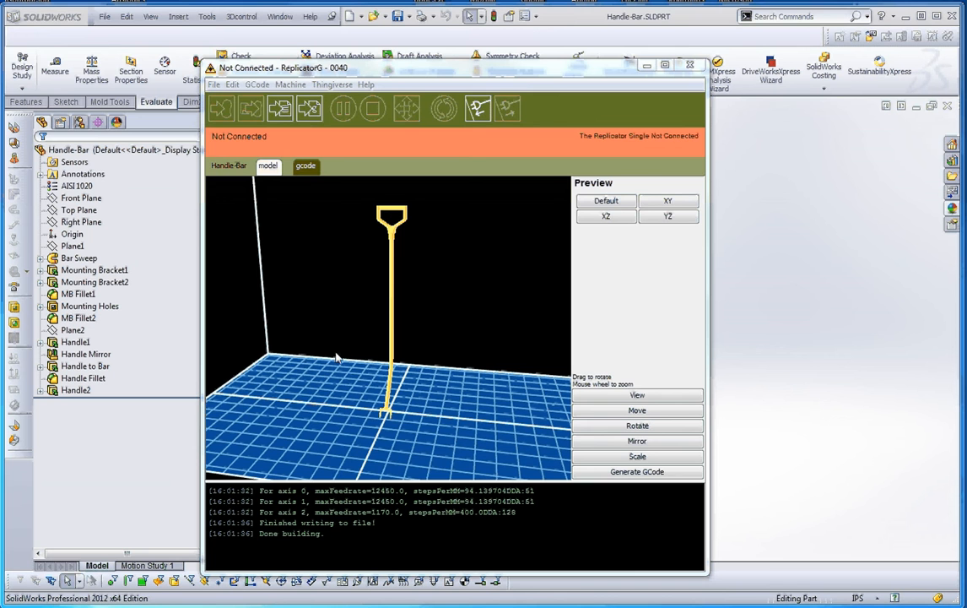
mouse_move(443, 367)
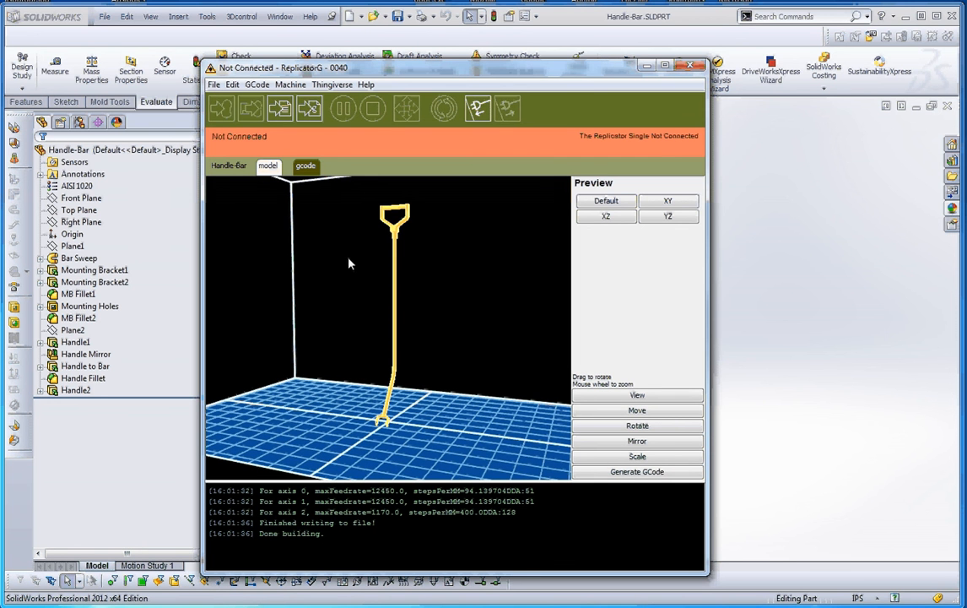
- Review the G-code's disable-RPM and extruder temperature lines, then start Build to file for SD card
click(306, 165)
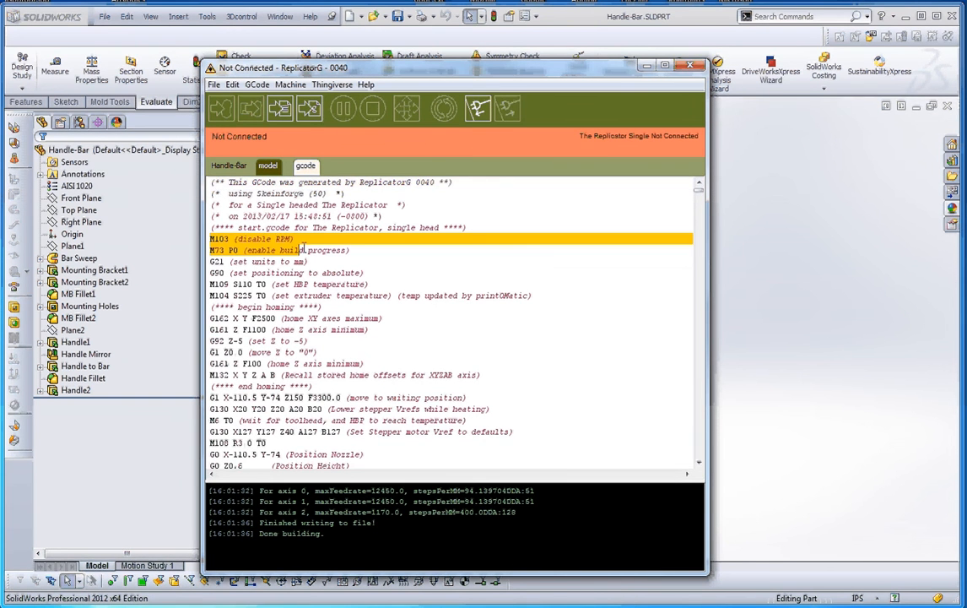
drag(299, 249, 349, 284)
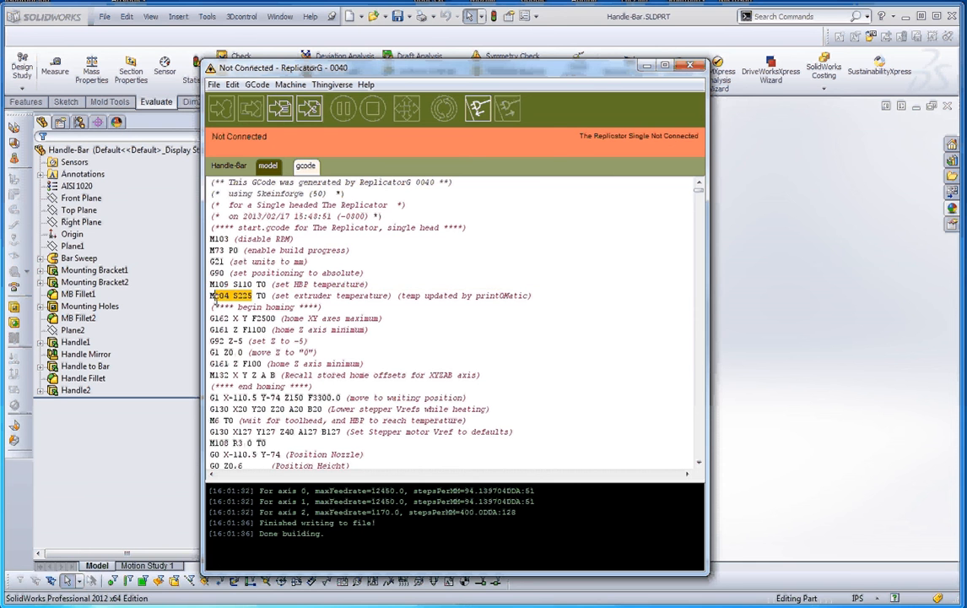
click(228, 285)
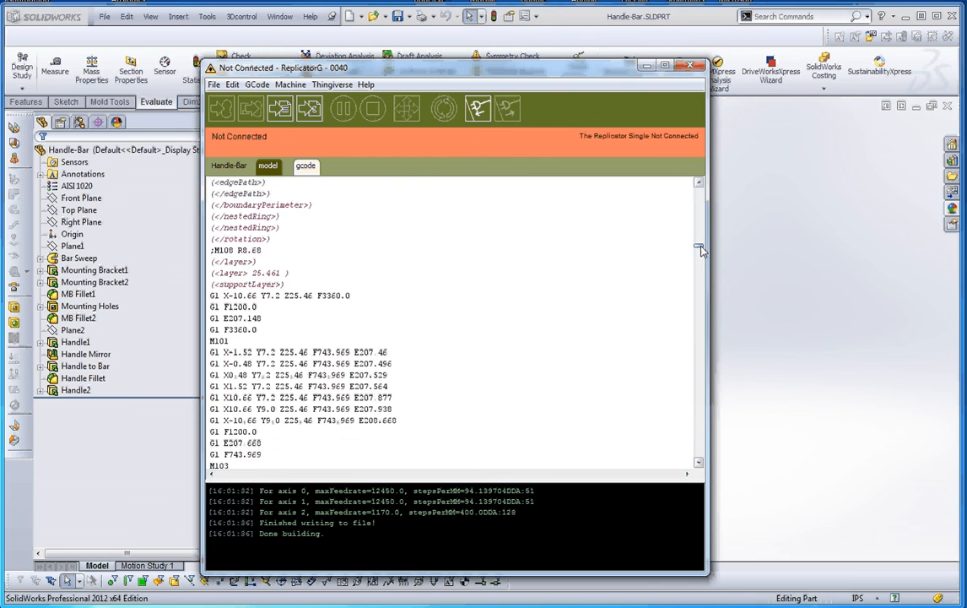
scroll(down, 3)
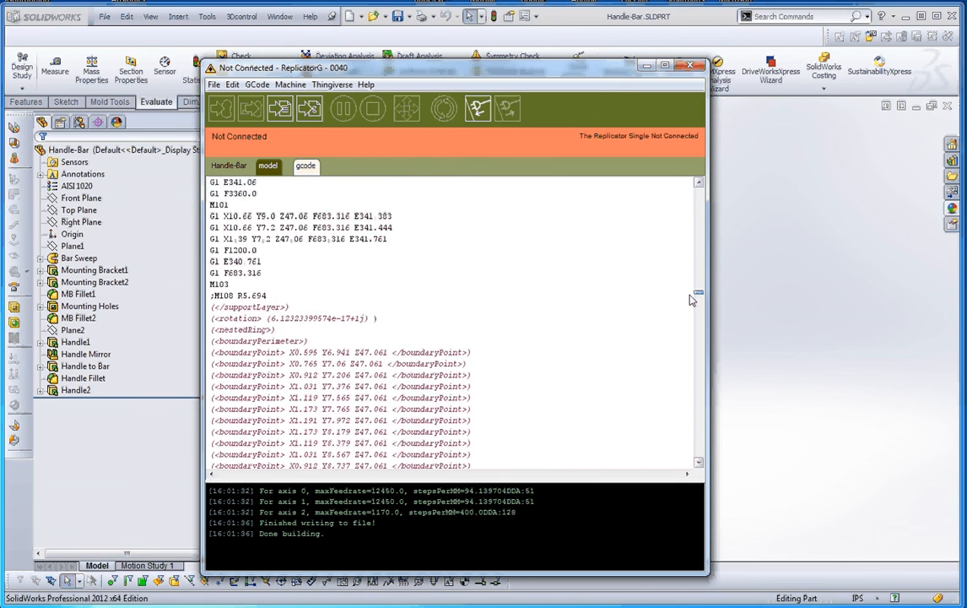
scroll(down, 3)
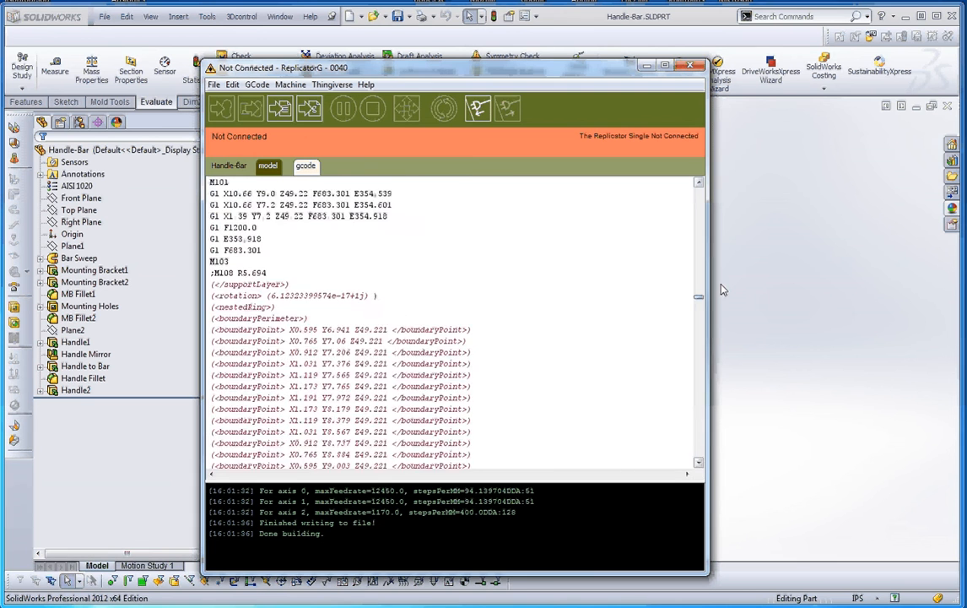
click(268, 165)
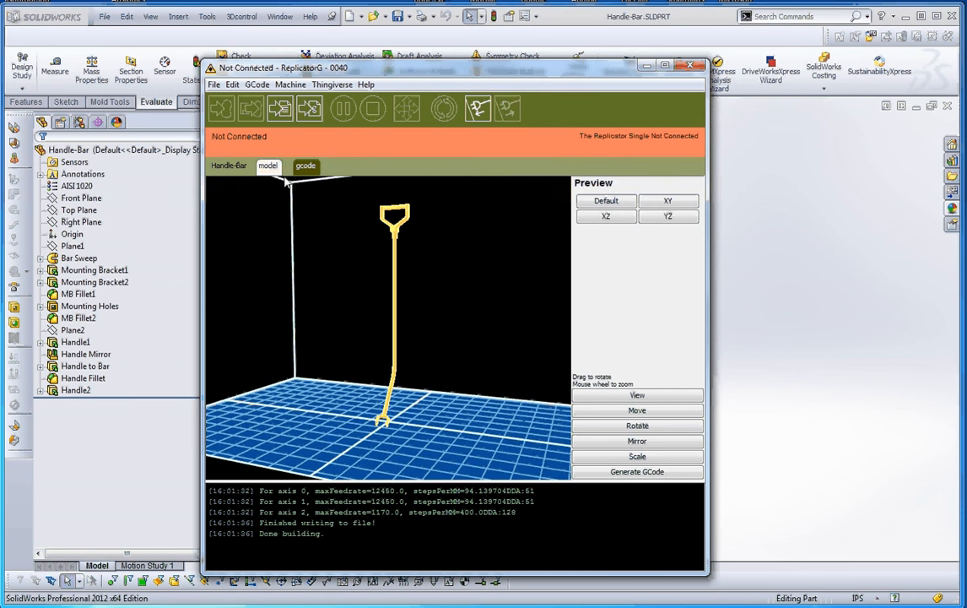
mouse_move(280, 108)
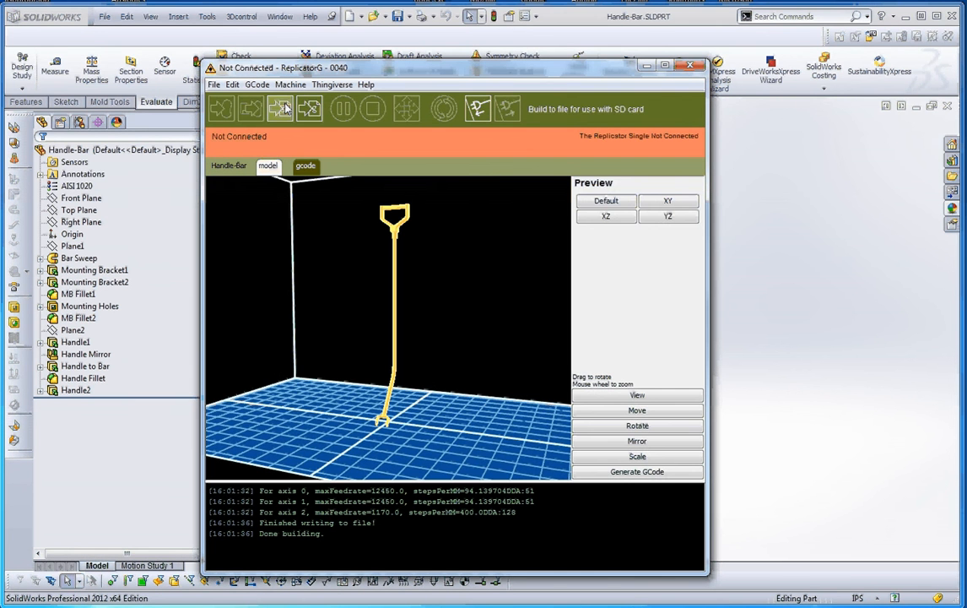
mouse_move(281, 108)
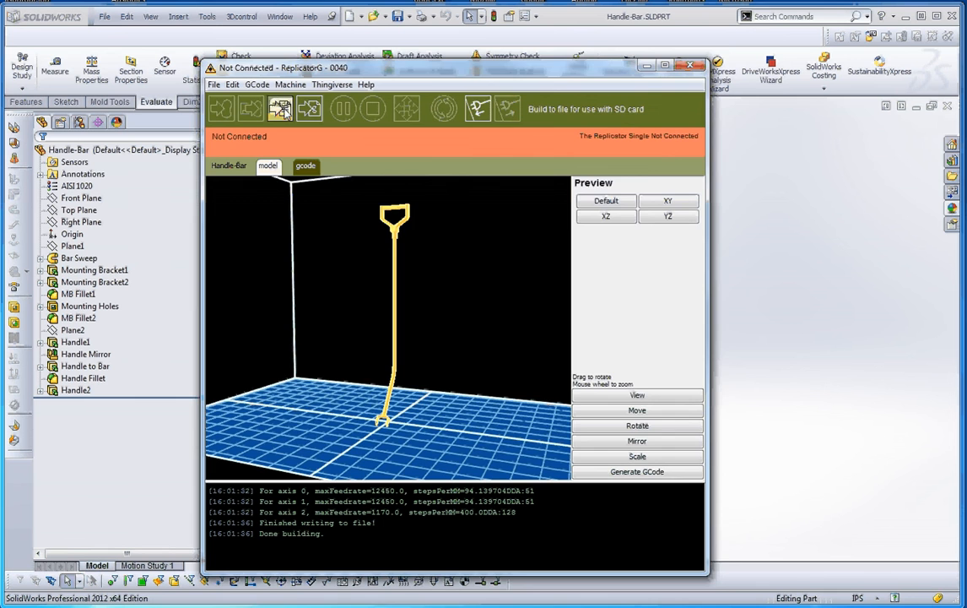
click(280, 108)
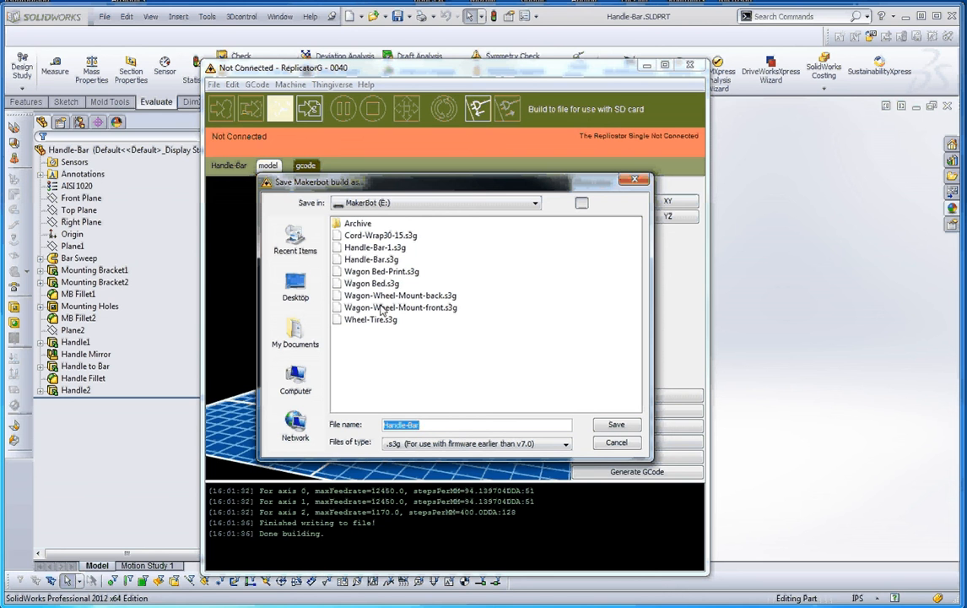
mouse_move(363, 323)
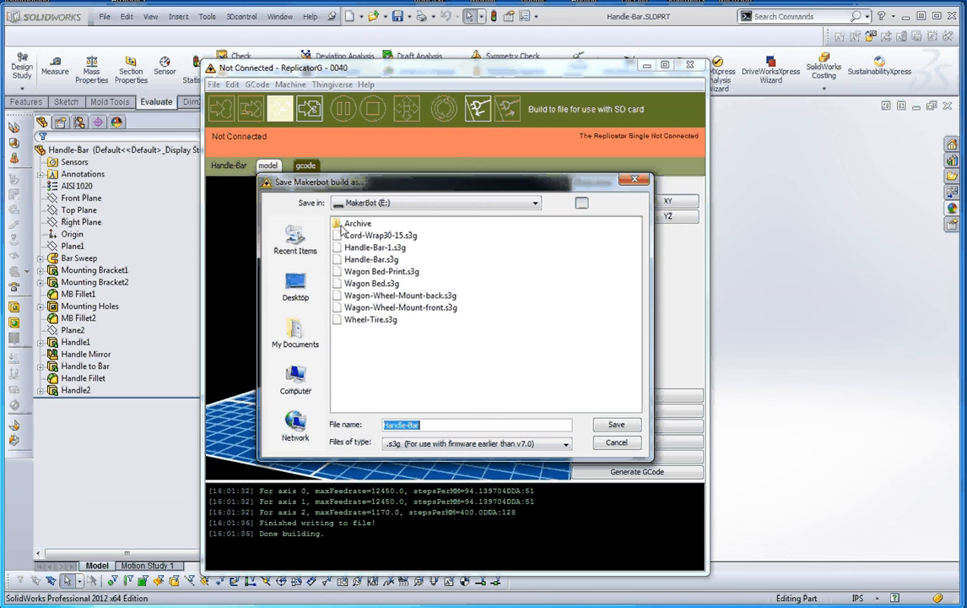
mouse_move(391, 229)
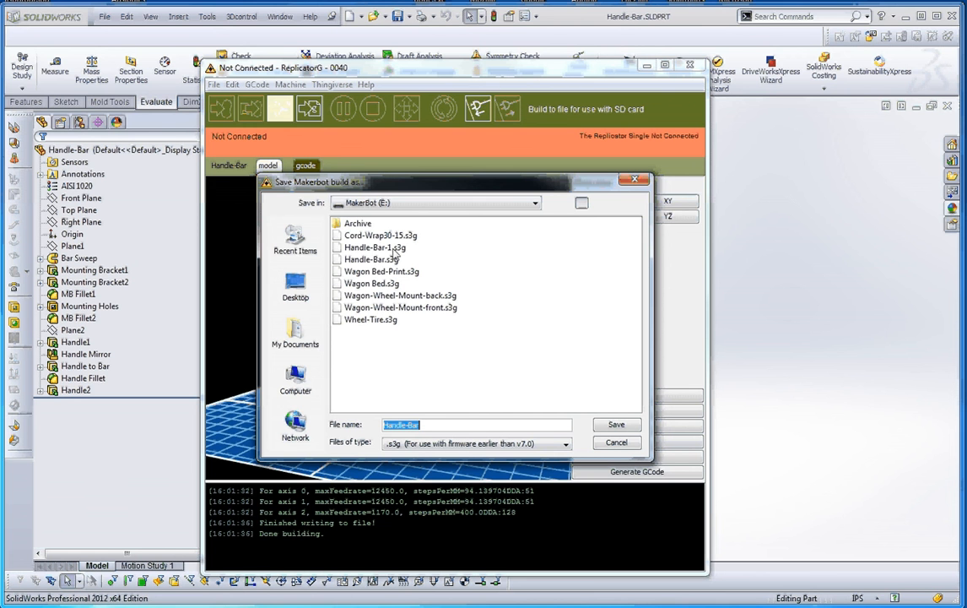
mouse_move(391, 262)
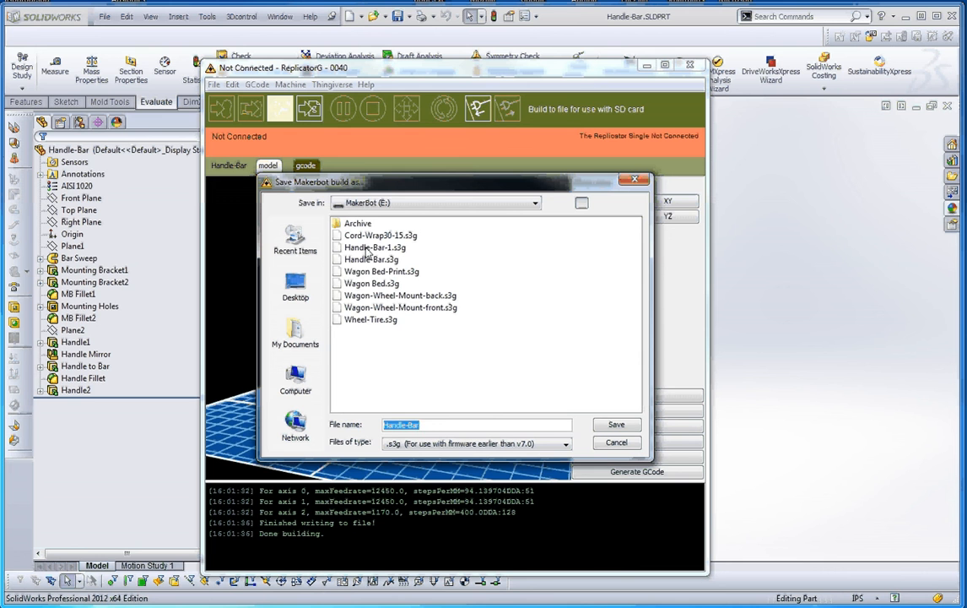
mouse_move(344, 267)
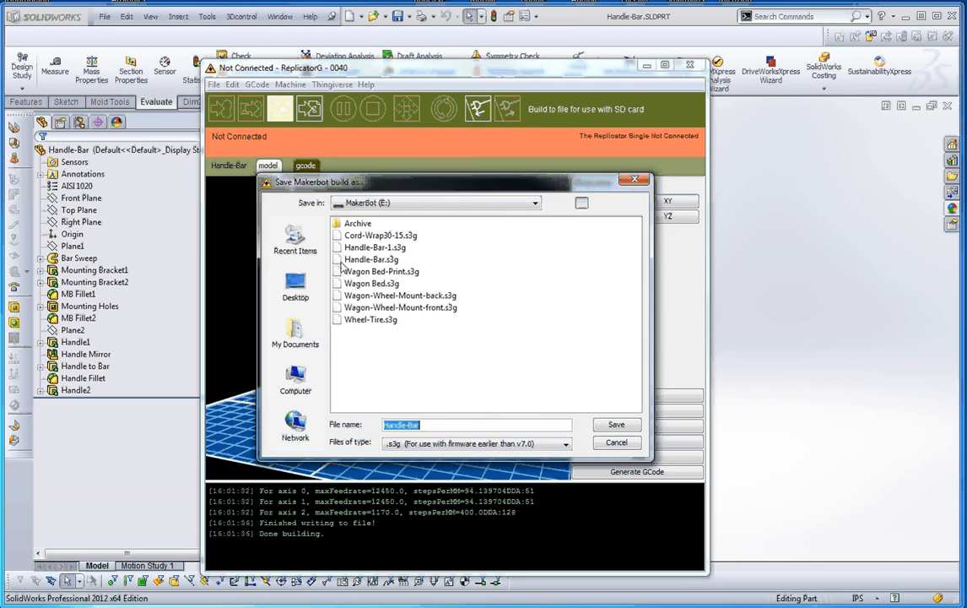
mouse_move(366, 285)
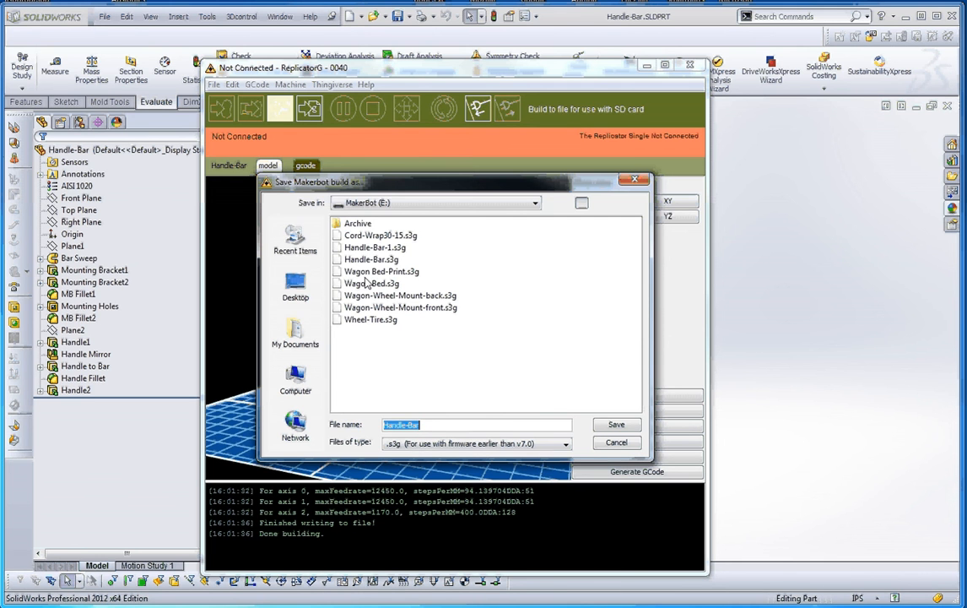
- Save the Handle-Bar build to the MakerBot (E:) card as Handle-Bar-1.s3g
click(375, 246)
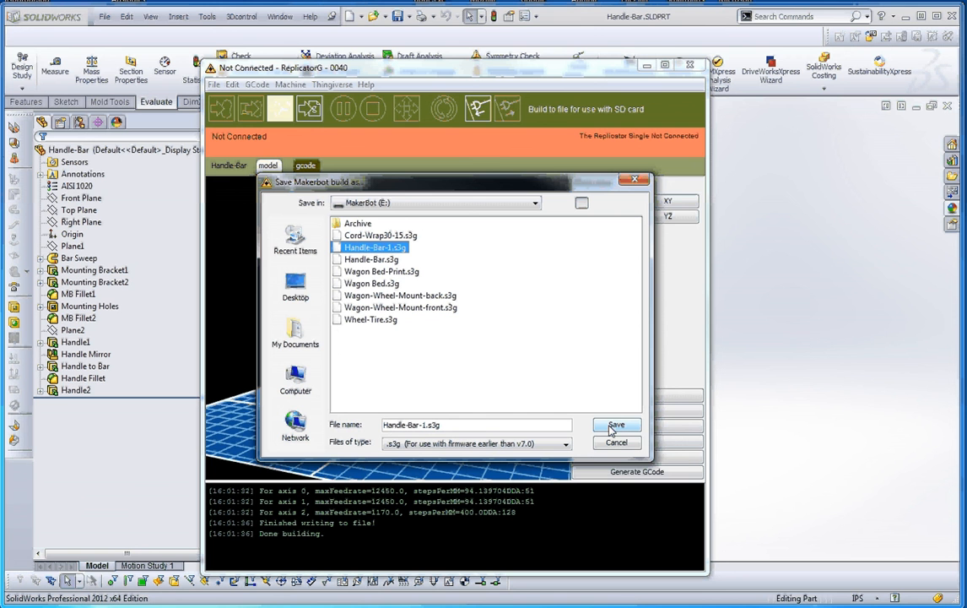
mouse_move(616, 441)
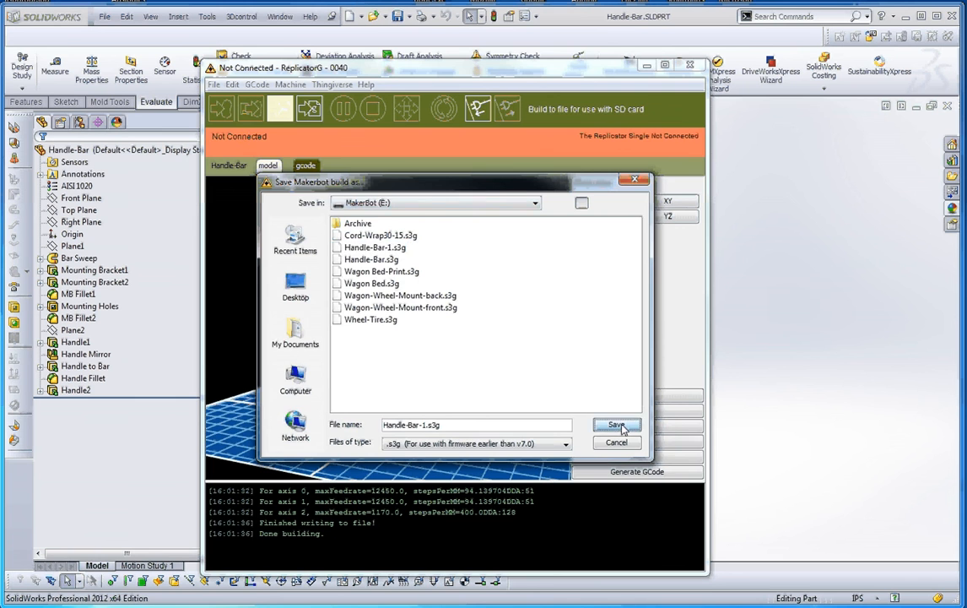
click(616, 424)
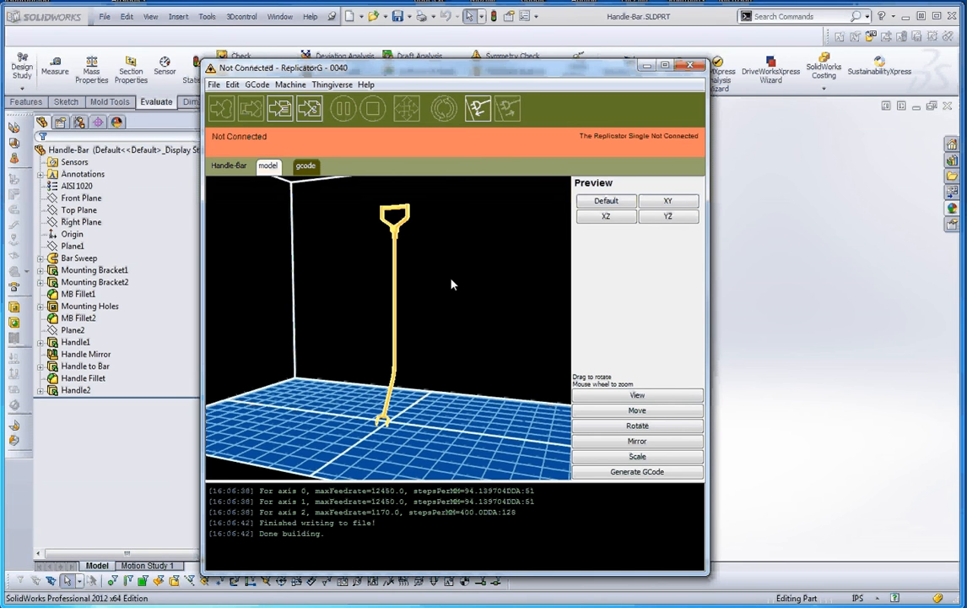
mouse_move(457, 258)
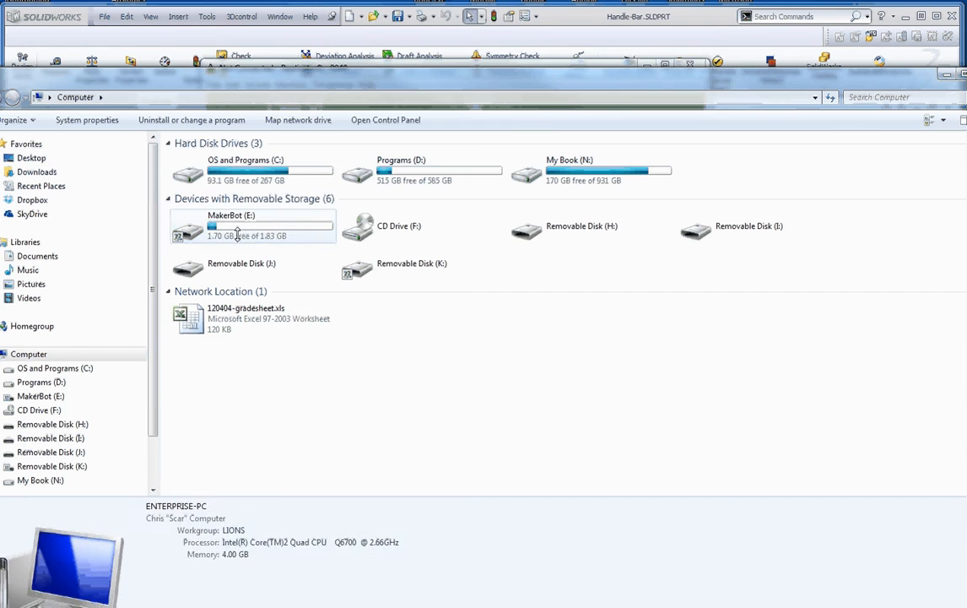
- On the MakerBot (E:) drive, rename the 4:06 PM Handle-Bar build file to Handle-Bar-2.s3g
double_click(252, 226)
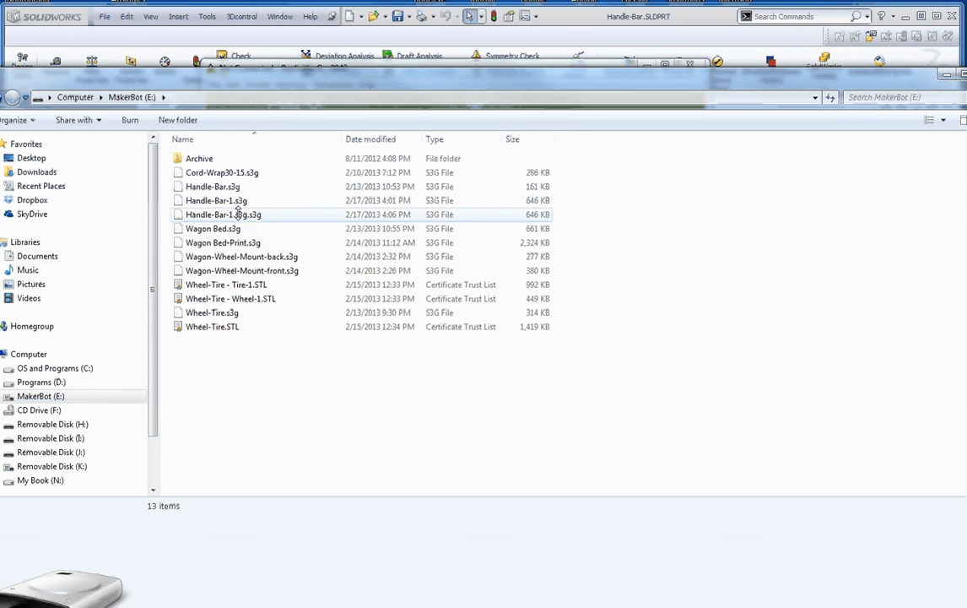
click(224, 213)
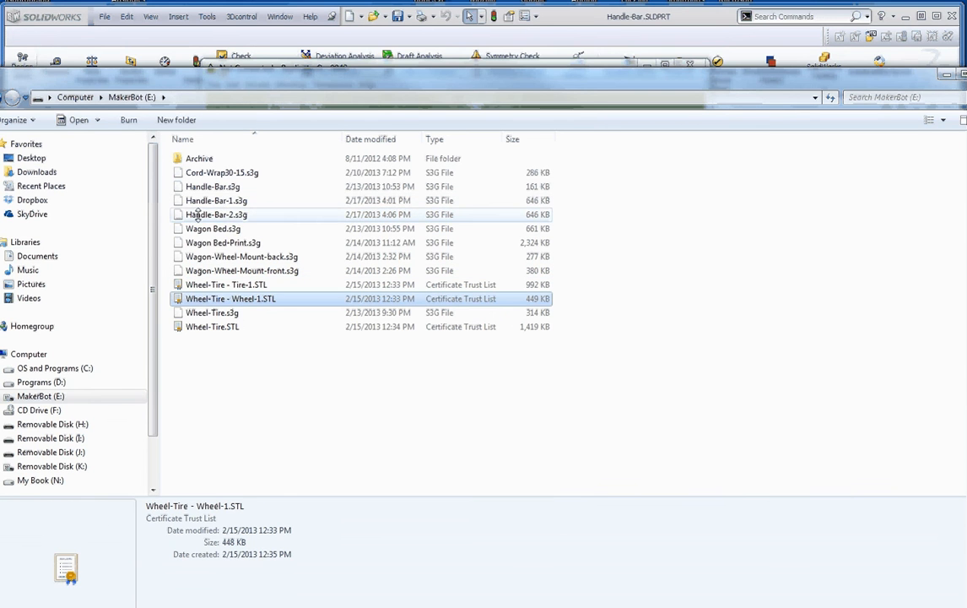
click(216, 214)
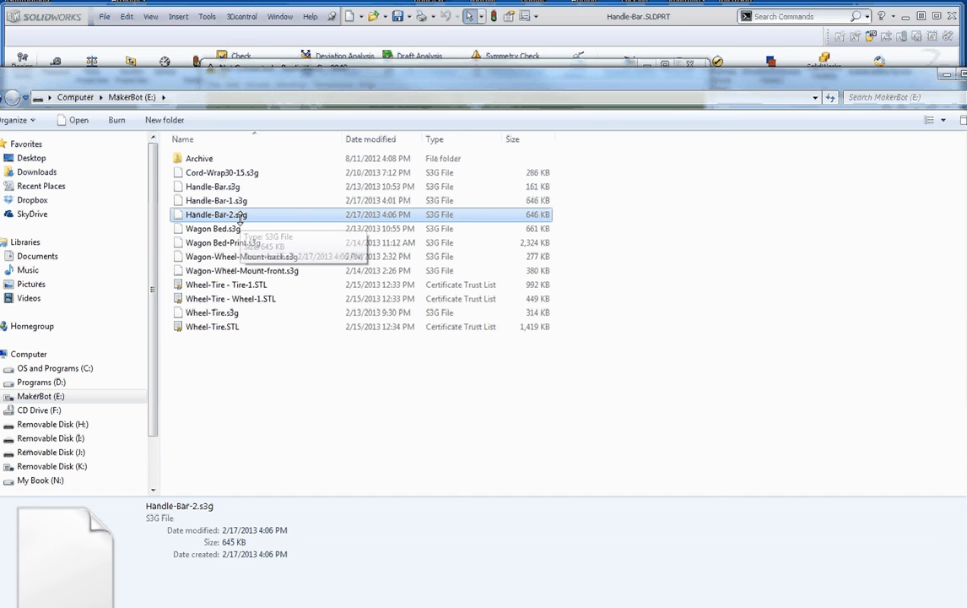